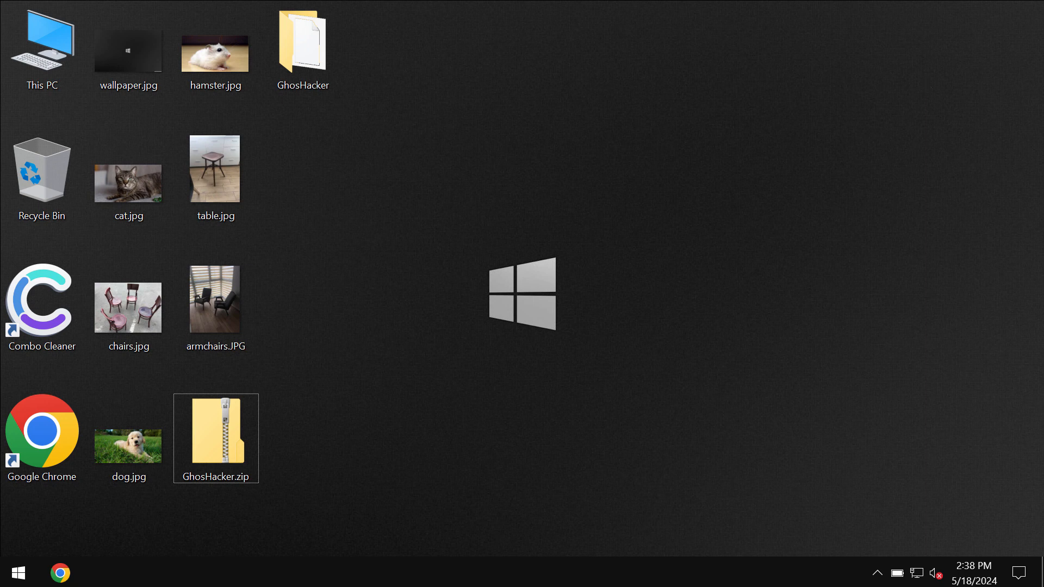
View the table picture, then launch the GhosHacker ransomware sample so it encrypts the desktop.
double_click(214, 168)
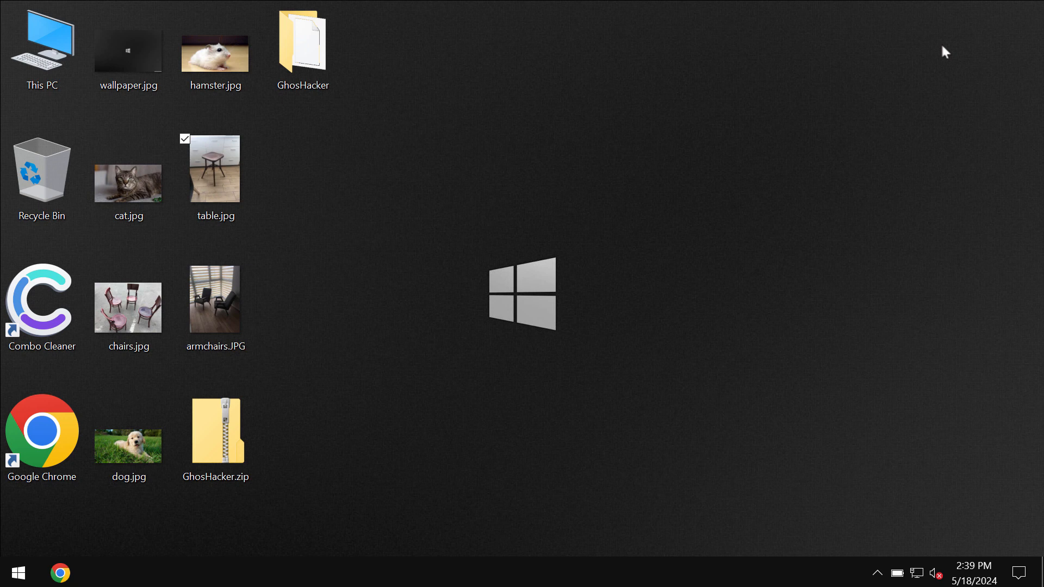
mouse_move(399, 205)
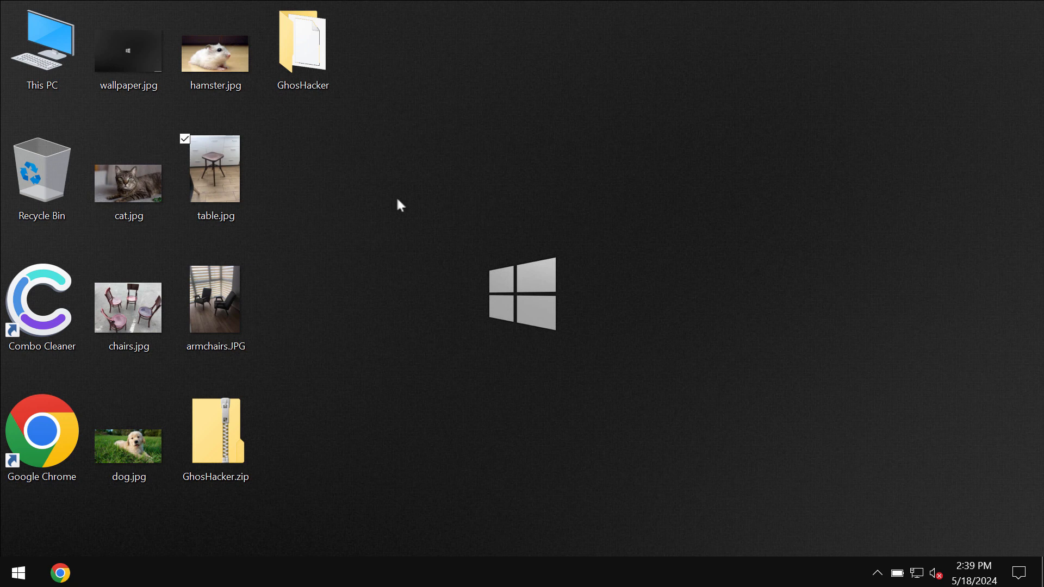
double_click(215, 168)
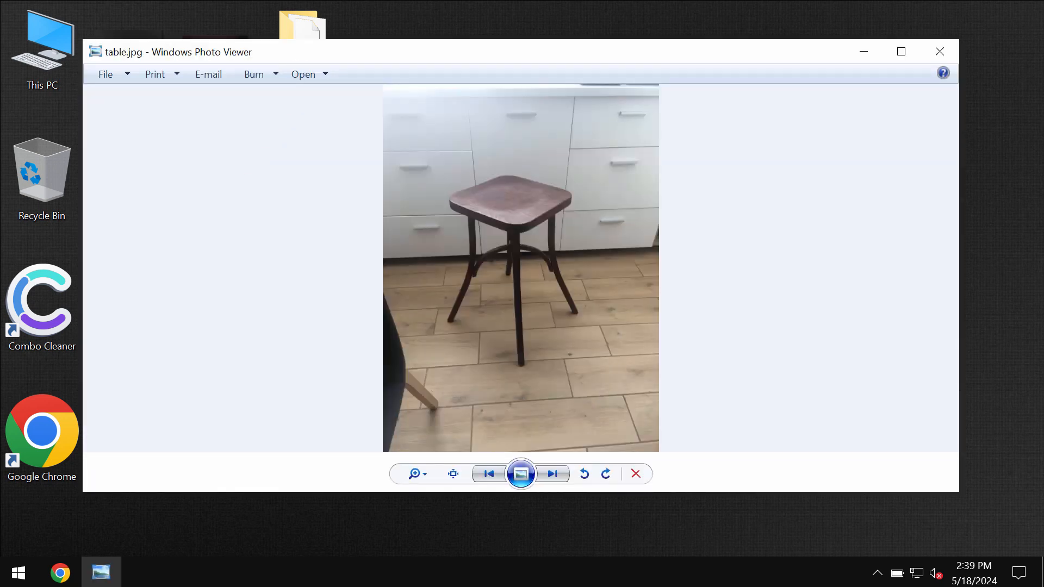
click(940, 51)
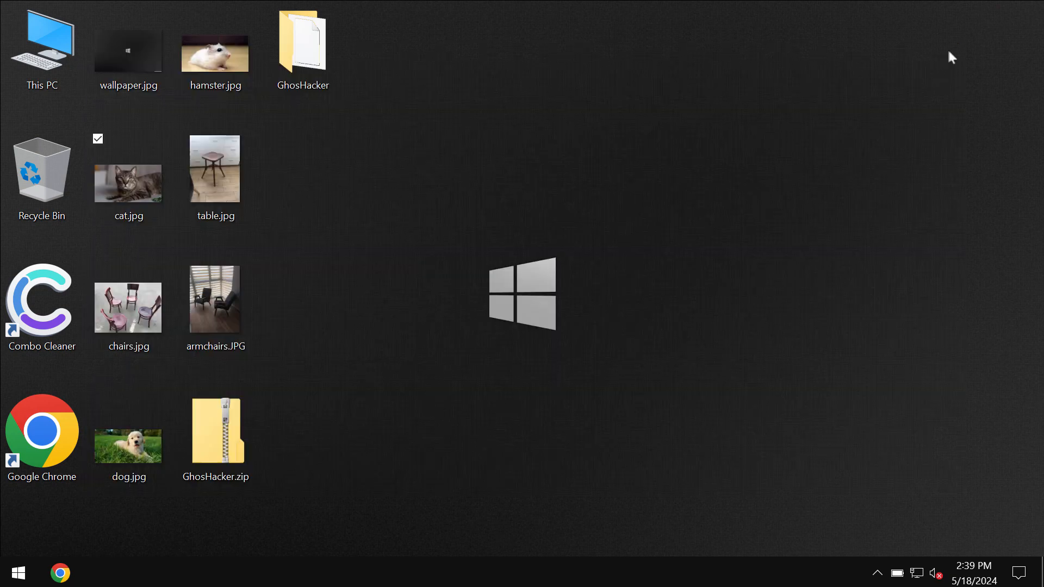
click(303, 47)
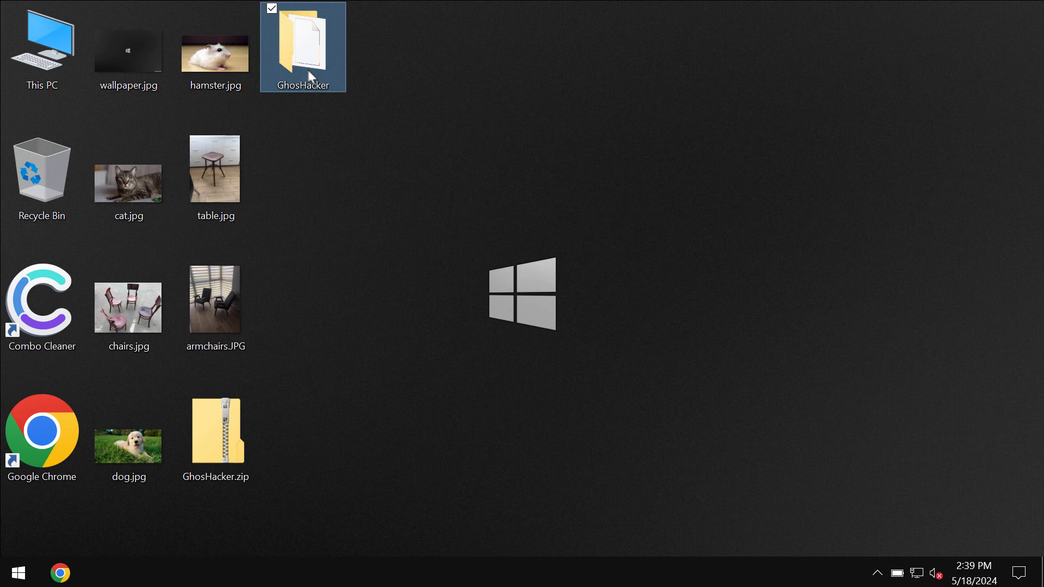
double_click(303, 44)
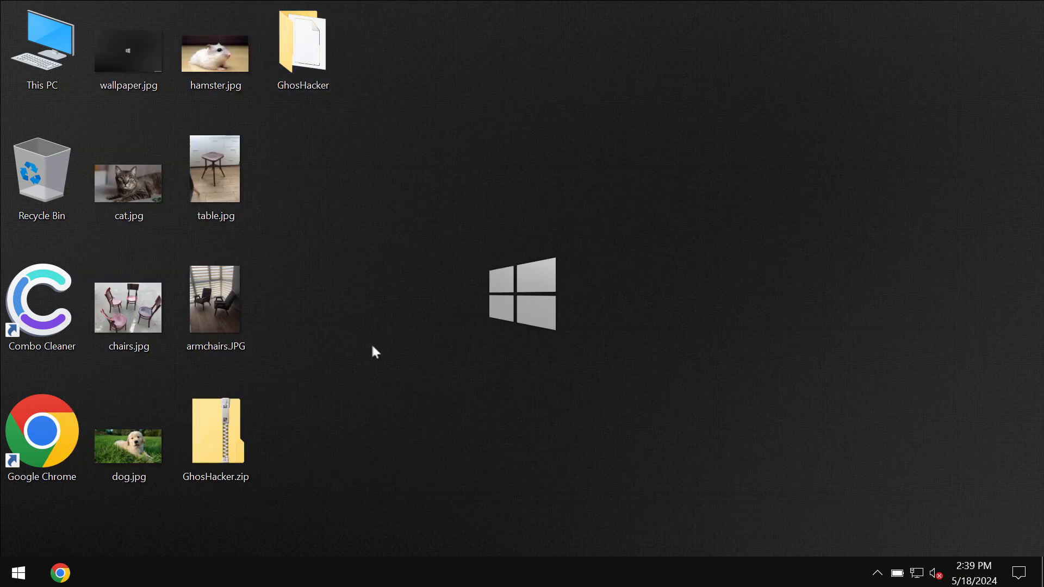
mouse_move(342, 97)
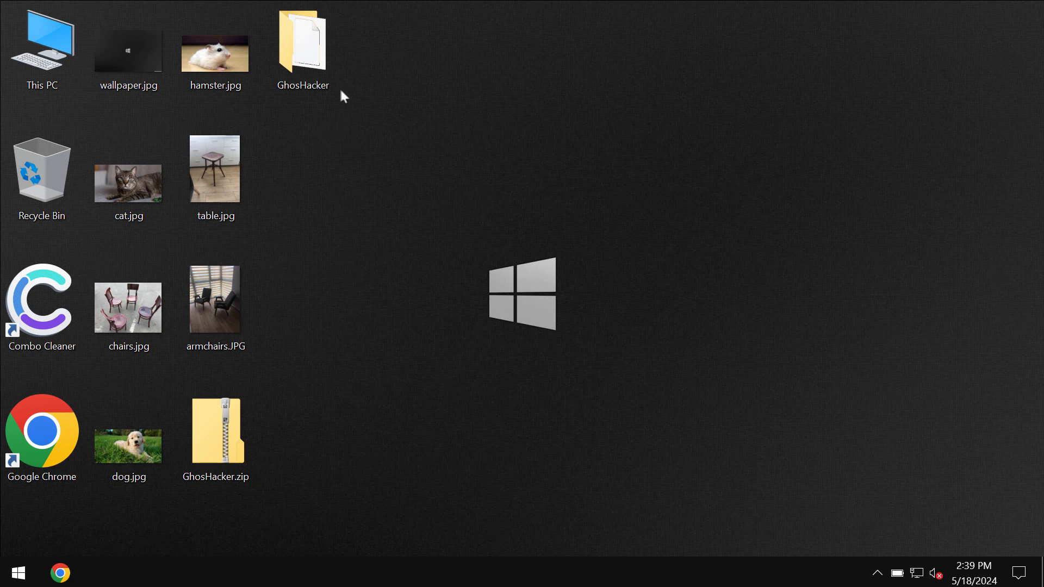
mouse_move(602, 139)
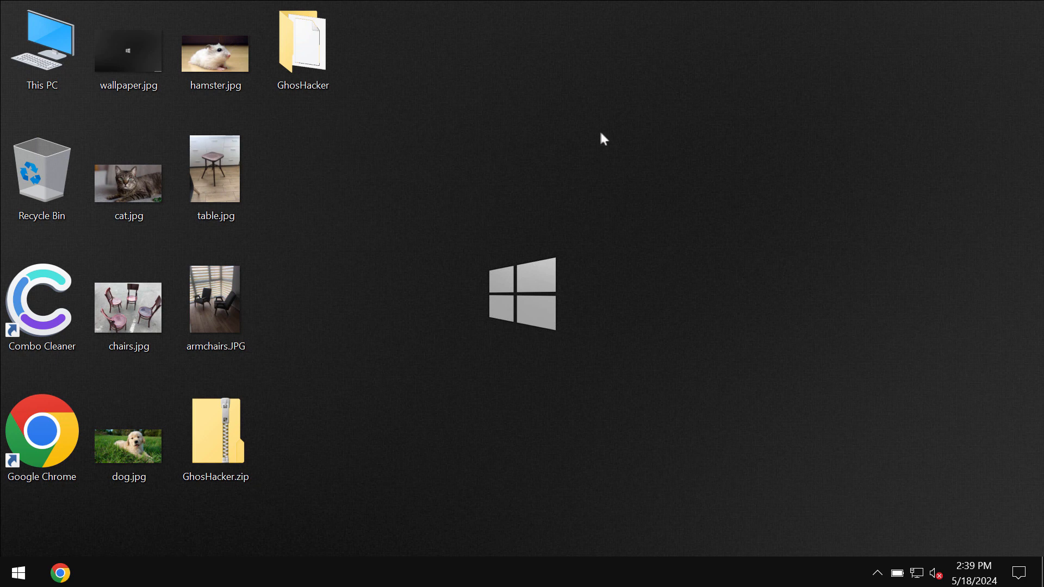
mouse_move(645, 300)
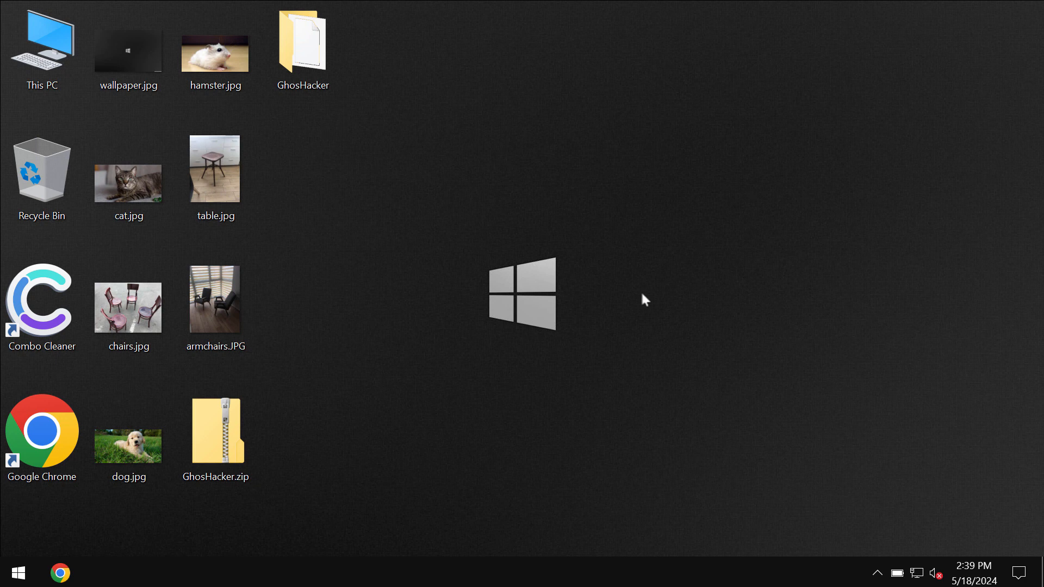
mouse_move(658, 214)
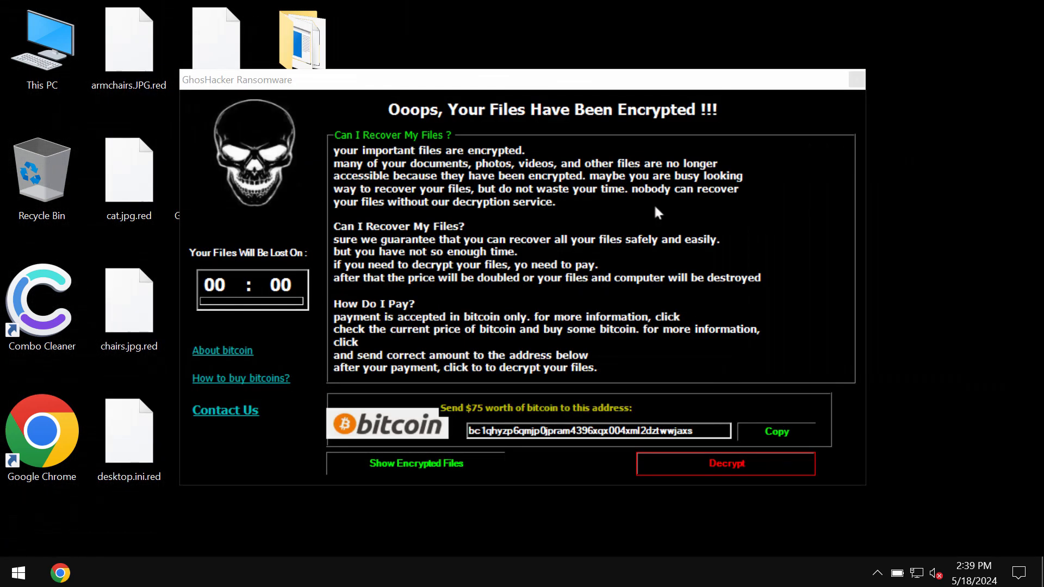
mouse_move(701, 68)
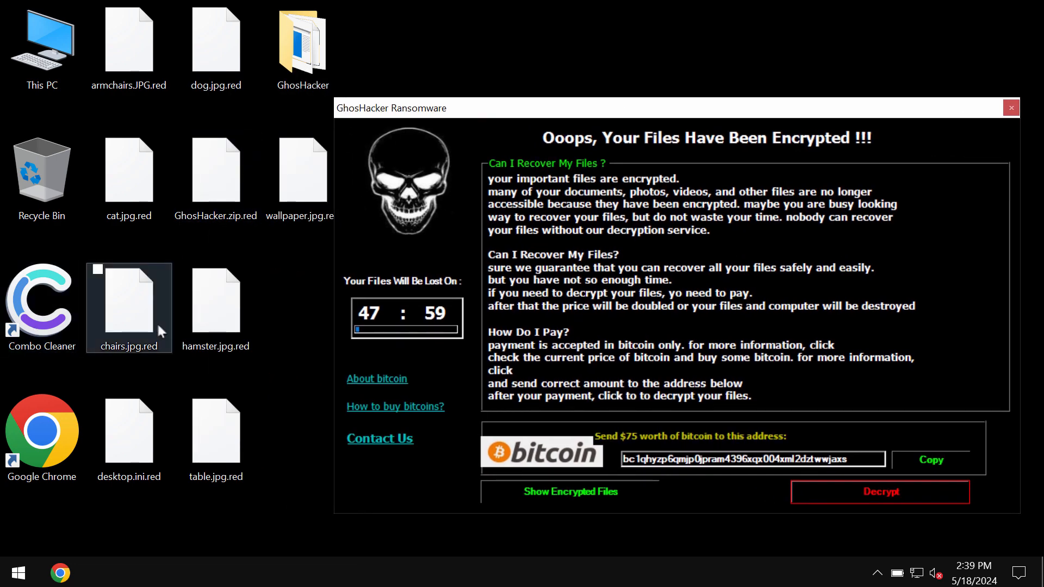
Confirm the encrypted hamster.jpg.red can't be opened, dismissing the Windows warning.
click(216, 301)
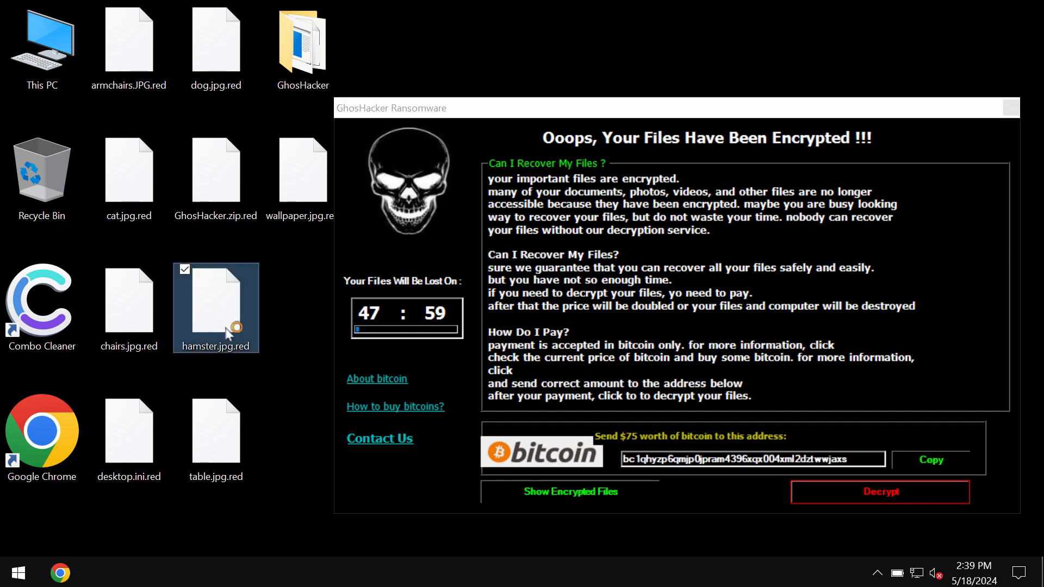
double_click(215, 308)
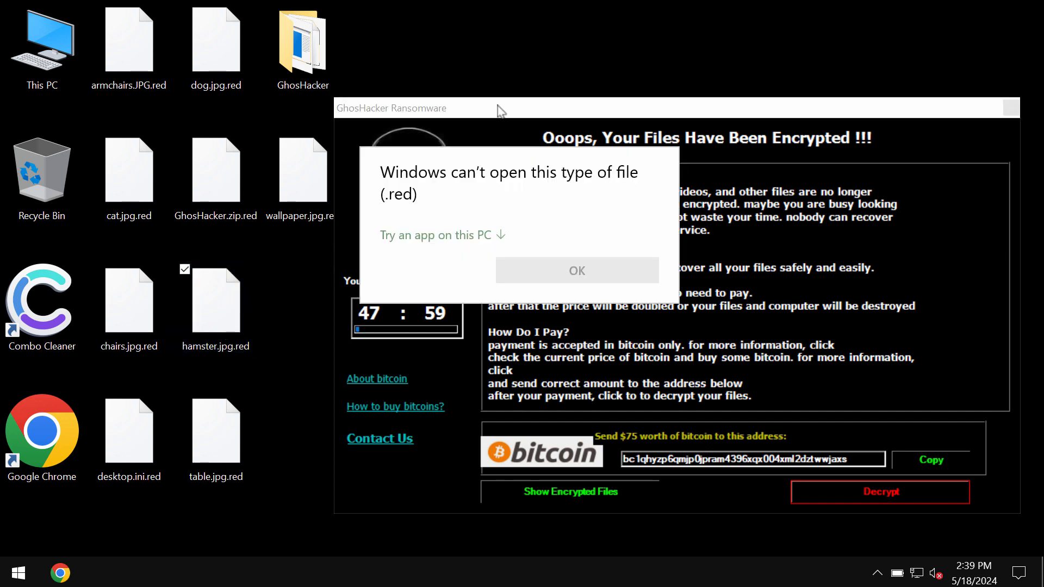
click(577, 271)
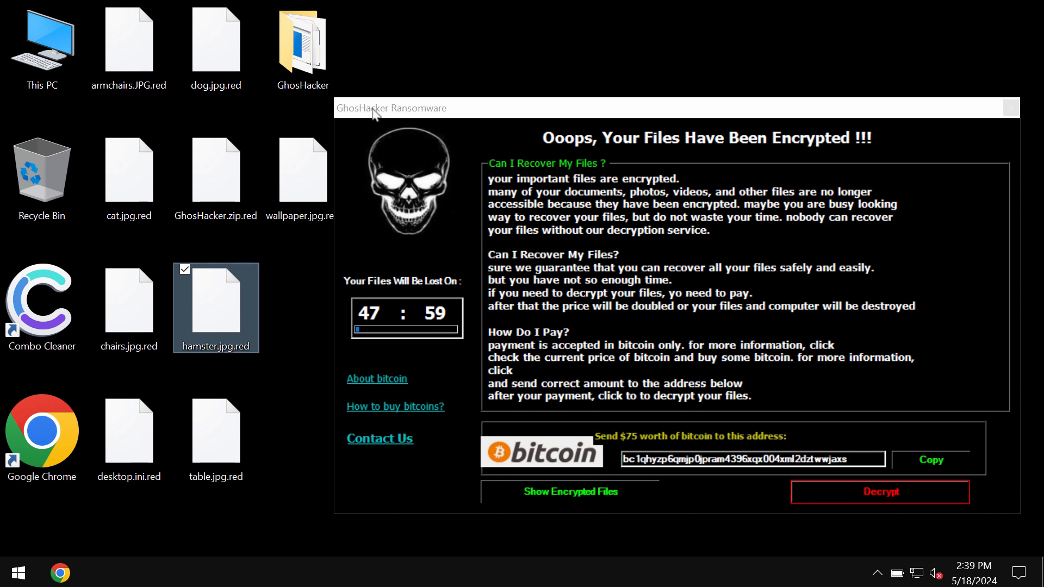
mouse_move(442, 118)
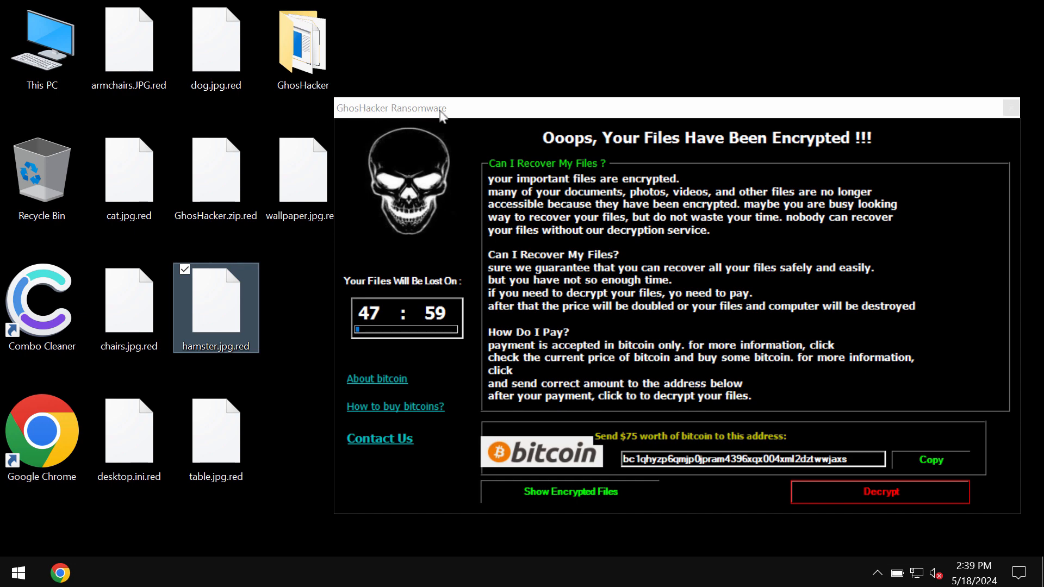
mouse_move(425, 109)
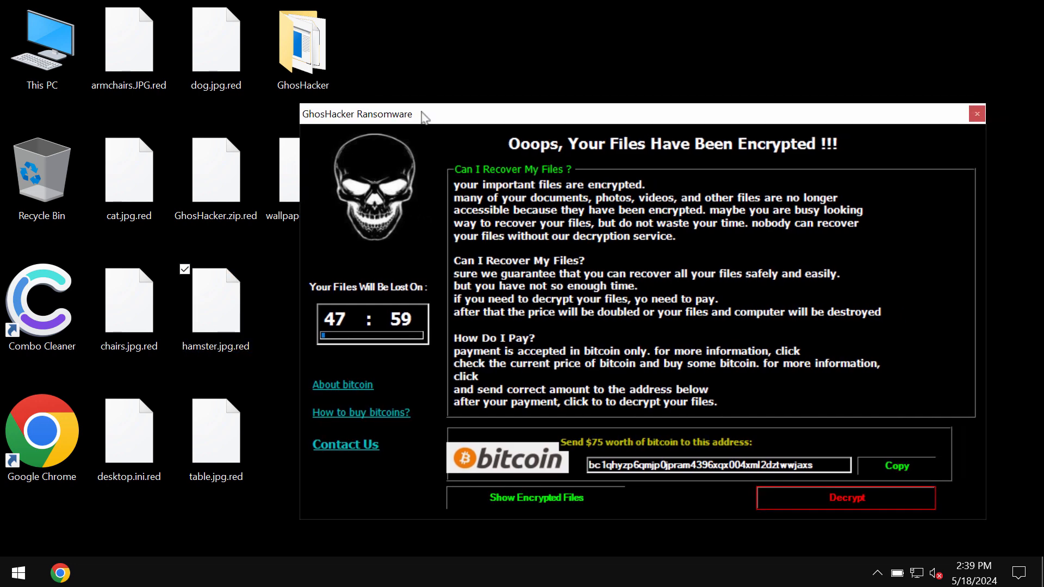
mouse_move(333, 182)
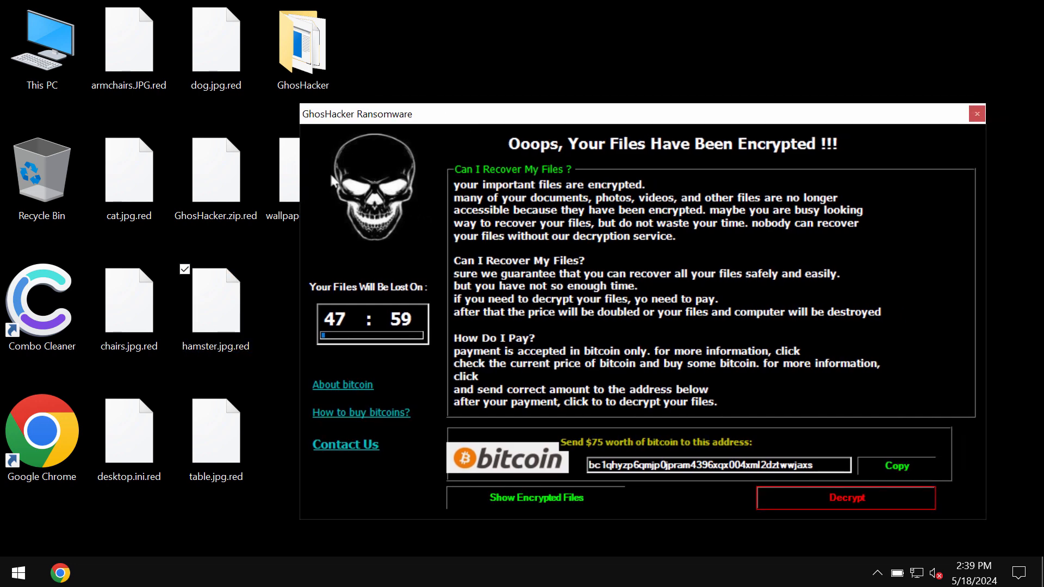
mouse_move(584, 115)
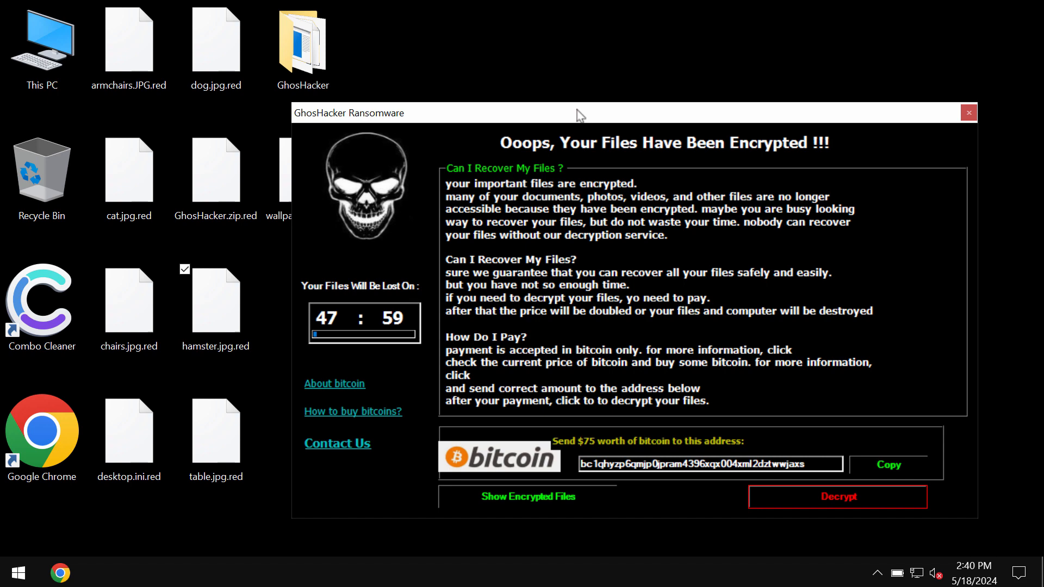
mouse_move(670, 126)
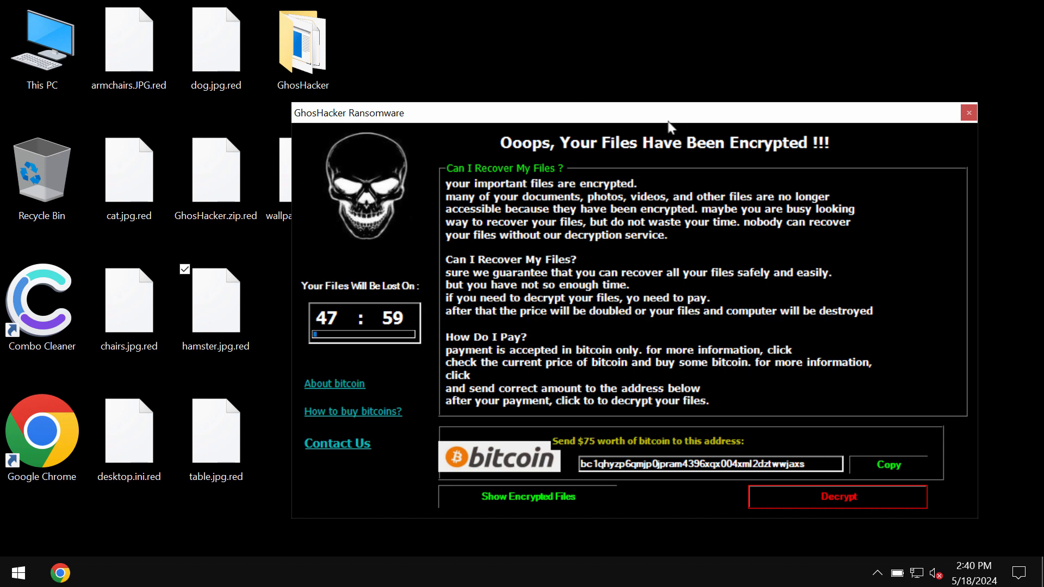
mouse_move(657, 105)
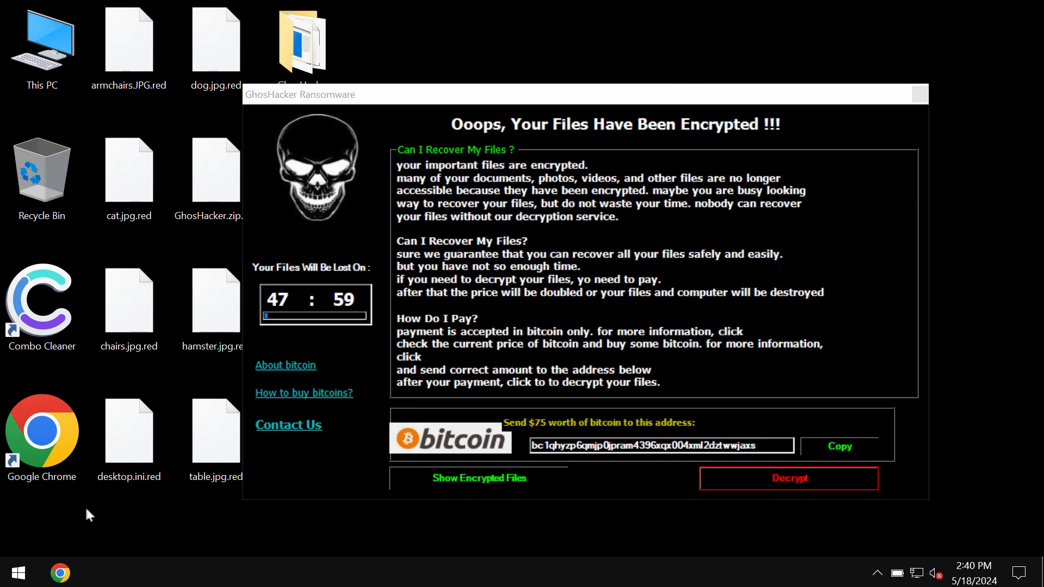
mouse_move(60, 574)
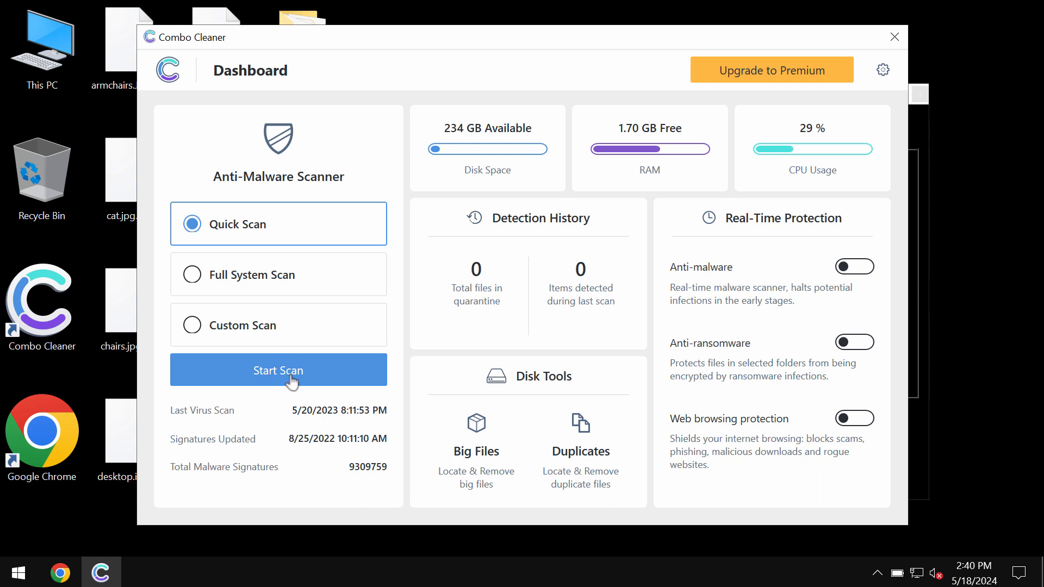
Start the Quick Scan, glance at the Premium upgrade offer, and return to the scan progress.
click(277, 370)
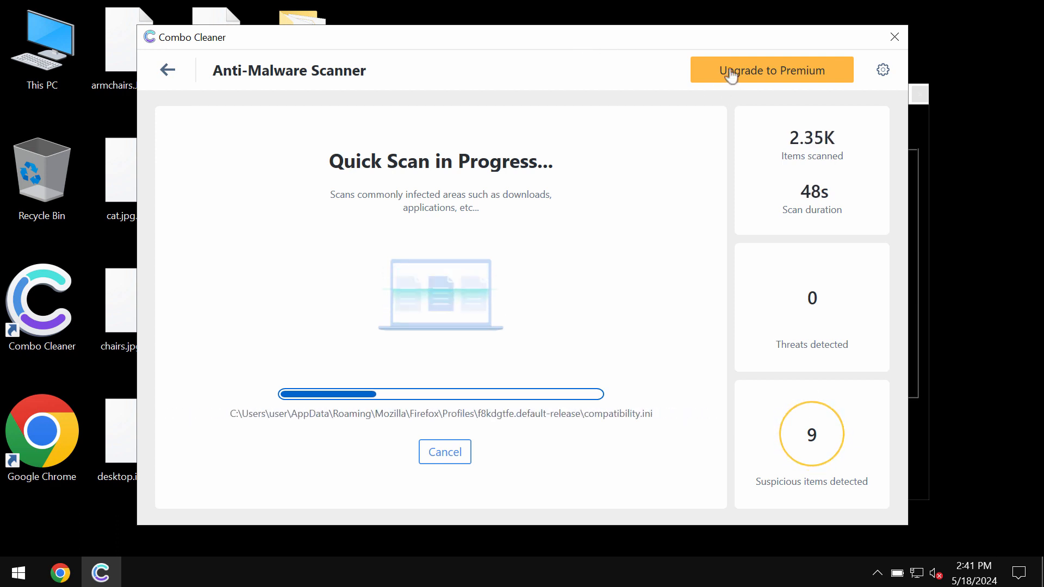
click(771, 70)
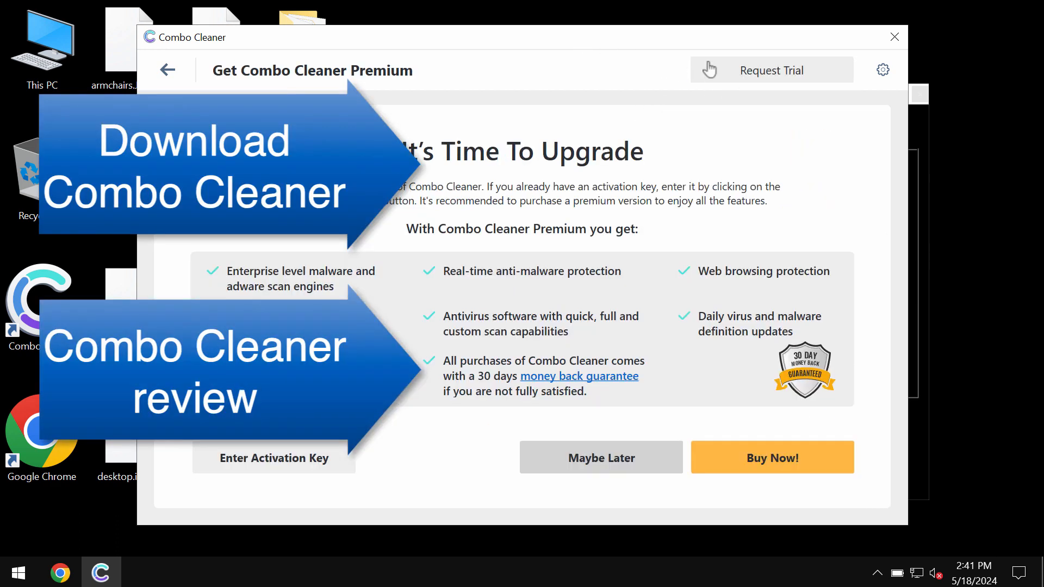
click(600, 458)
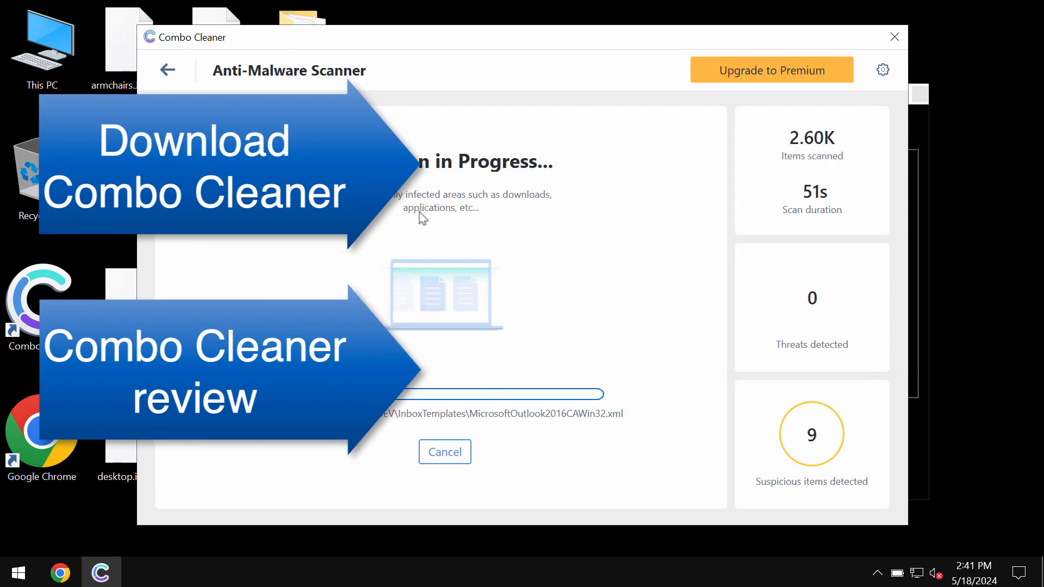